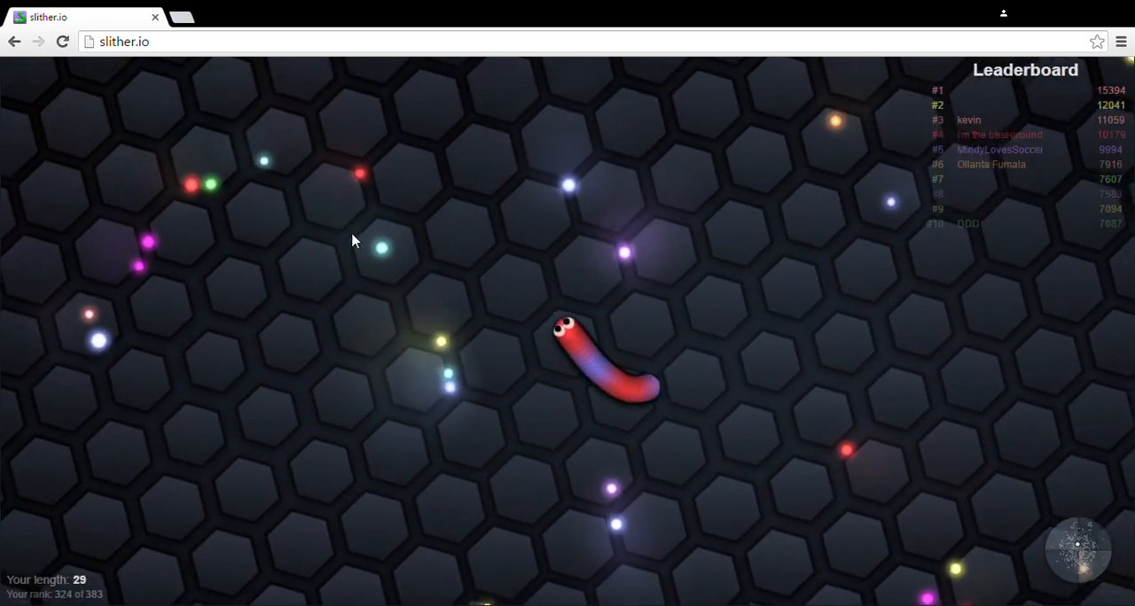
pyautogui.moveTo(631, 213)
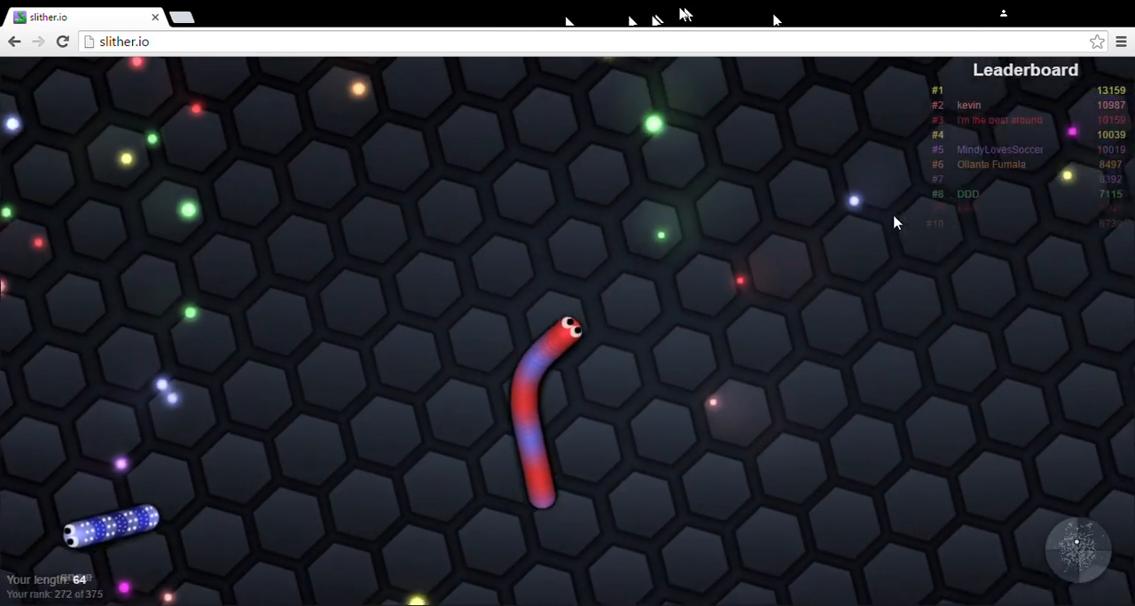
pyautogui.moveTo(824, 458)
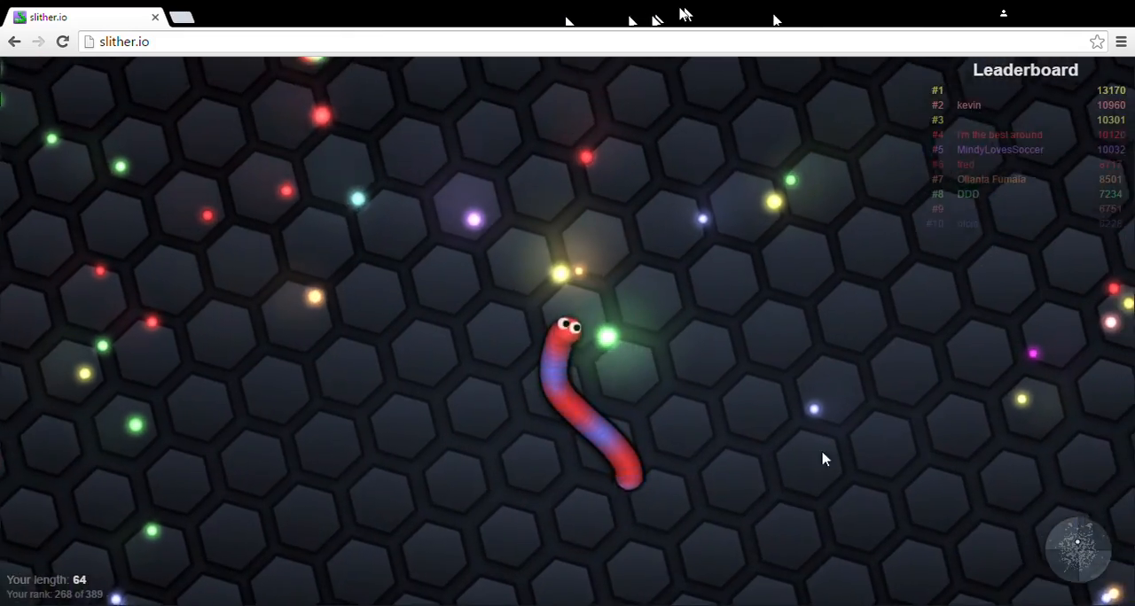
pyautogui.moveTo(550, 132)
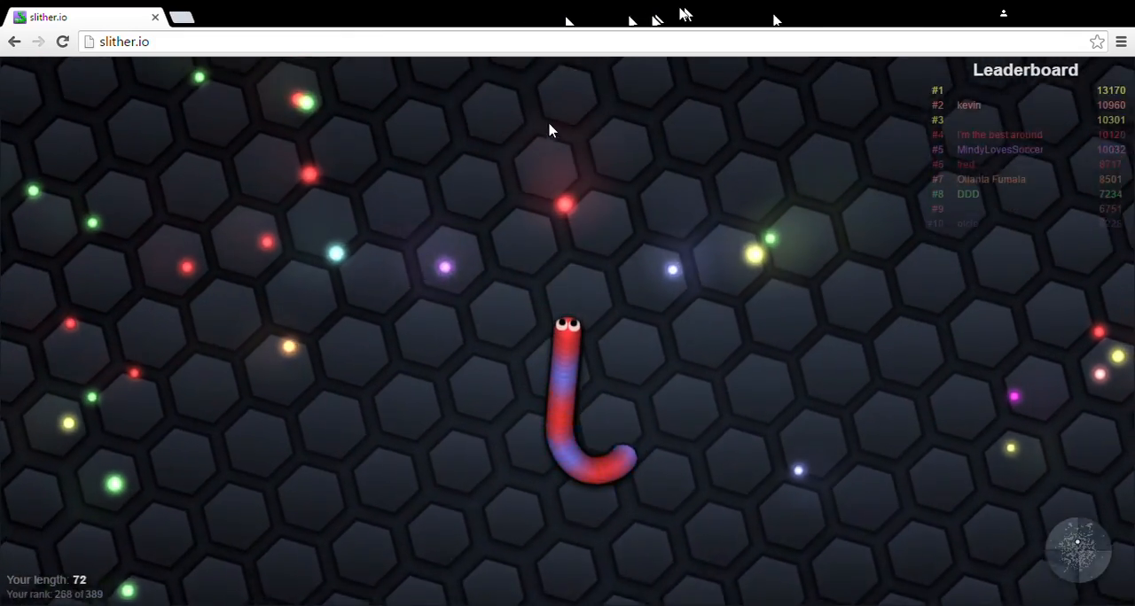
pyautogui.moveTo(113, 319)
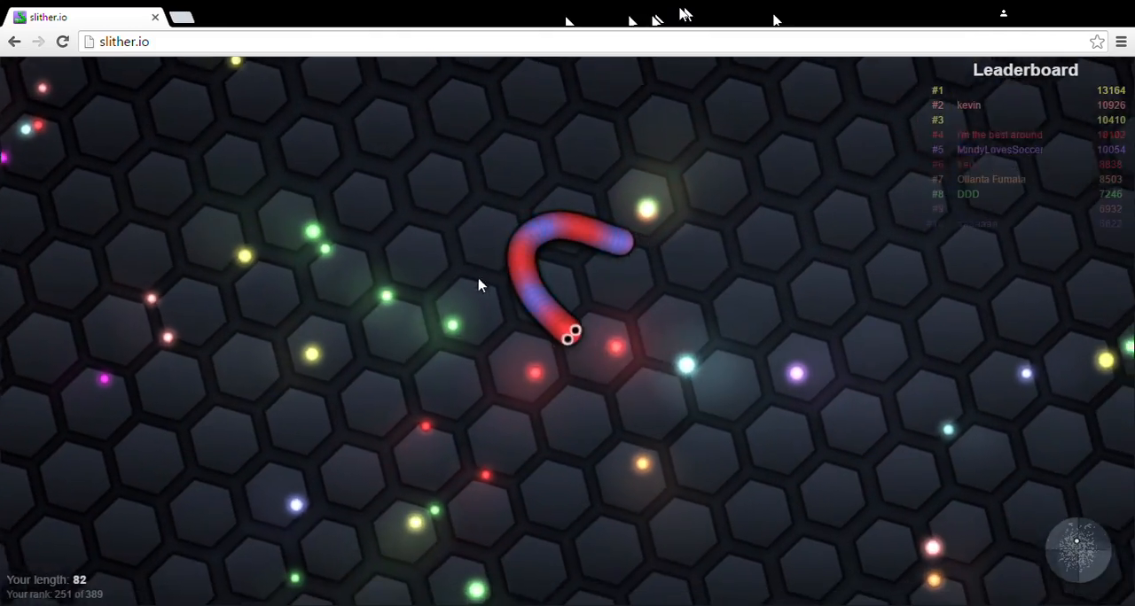
pyautogui.moveTo(298, 209)
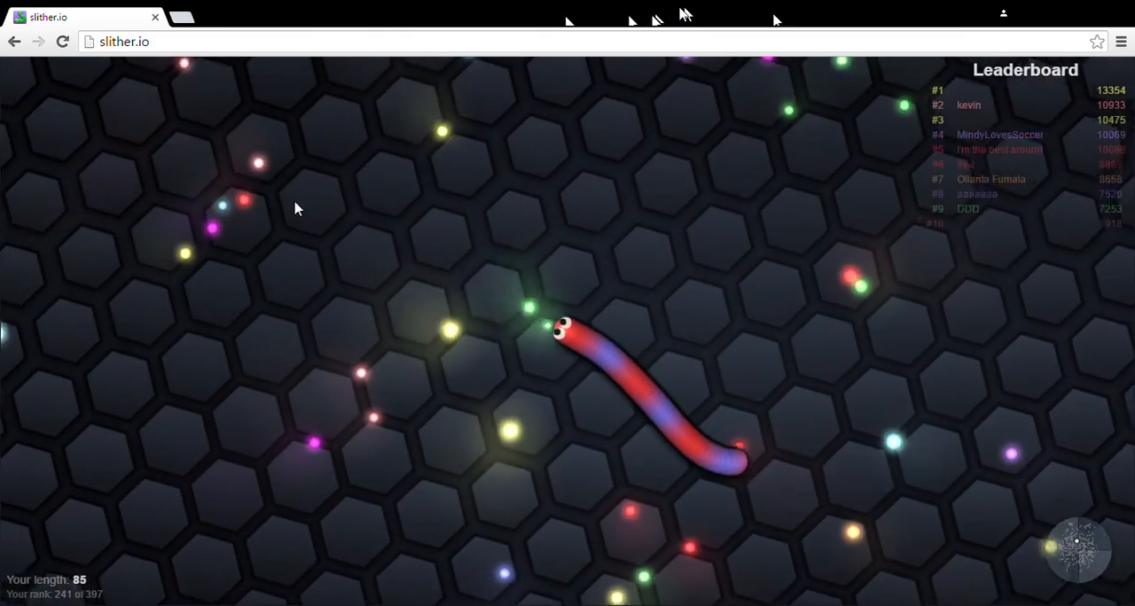